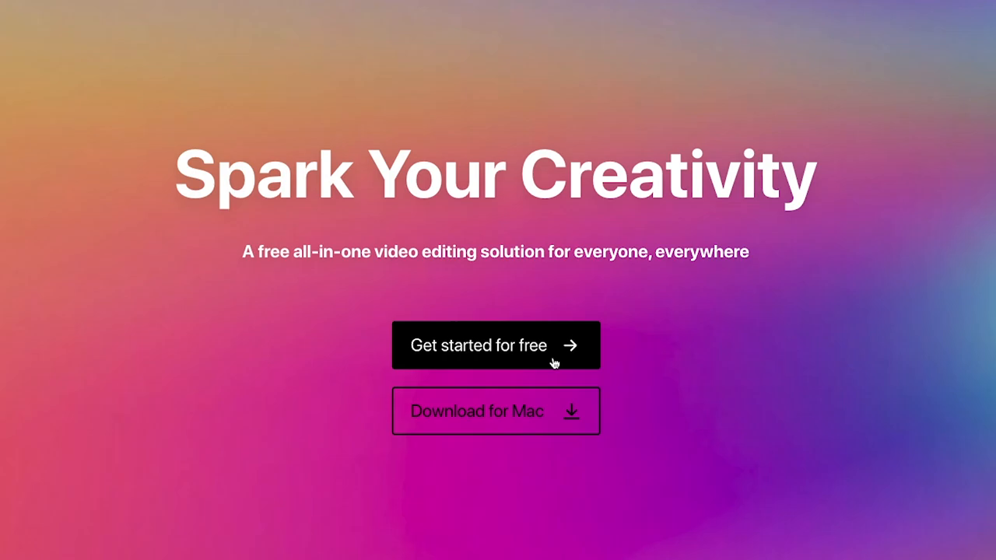
# Start the free online CapCut editor with a new empty project
pyautogui.click(479, 346)
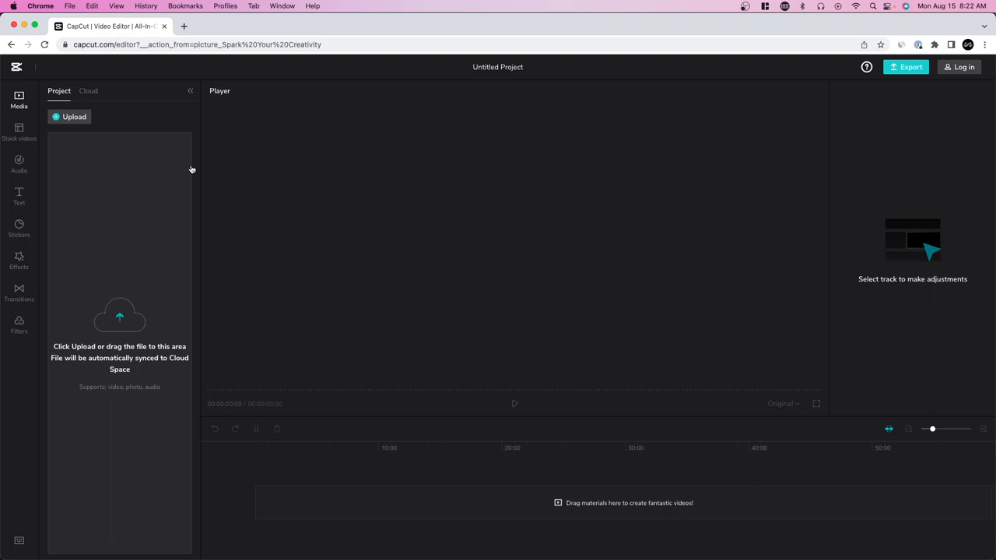
pyautogui.moveTo(265, 103)
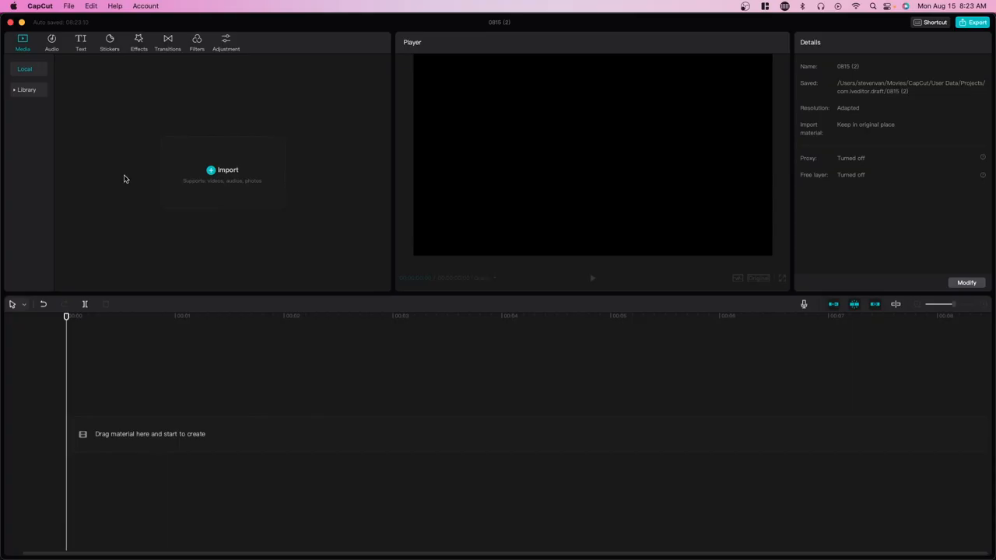
# Import the Mac Studio M1 Ultra render test video and add it to the timeline track
pyautogui.click(27, 89)
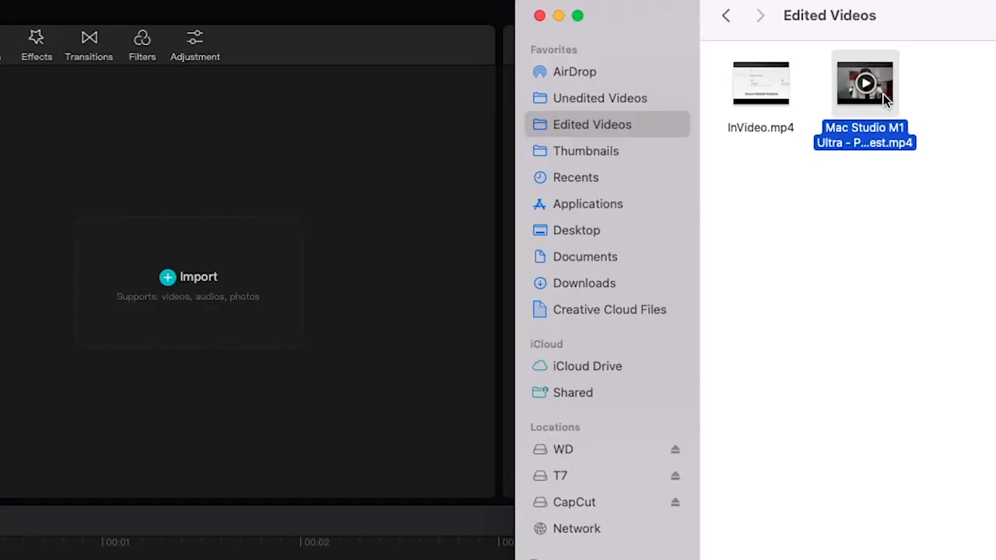
pyautogui.moveTo(866, 84); pyautogui.dragTo(143, 172)
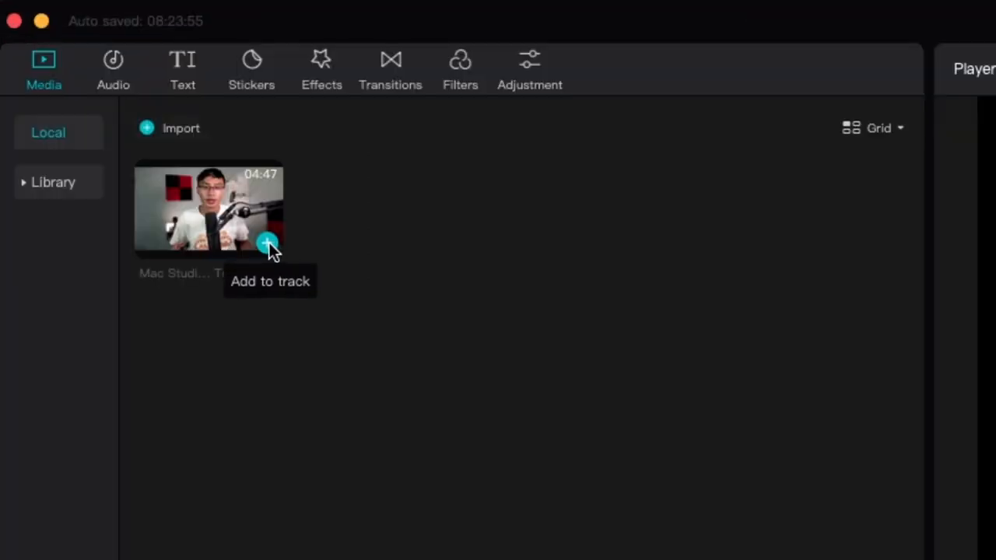
pyautogui.click(267, 243)
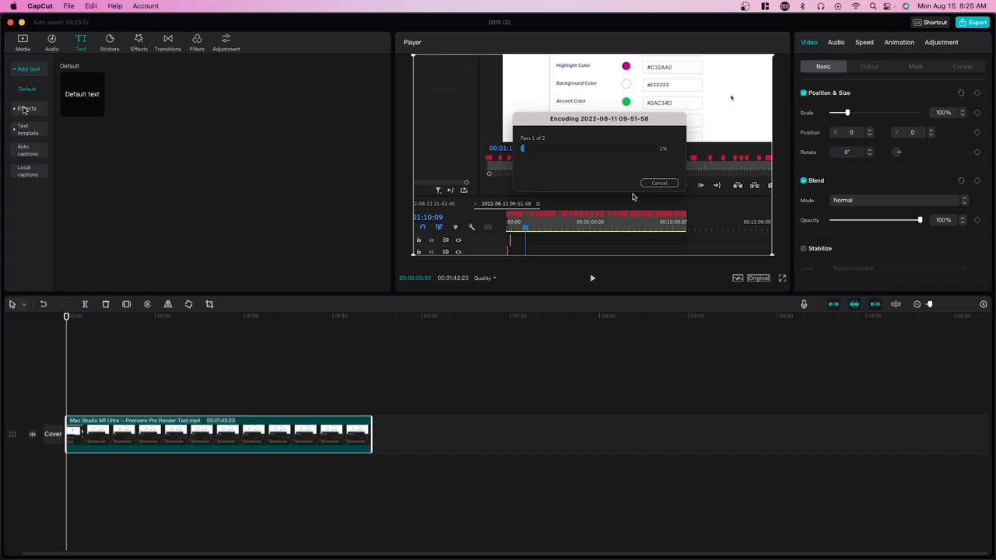
pyautogui.click(31, 169)
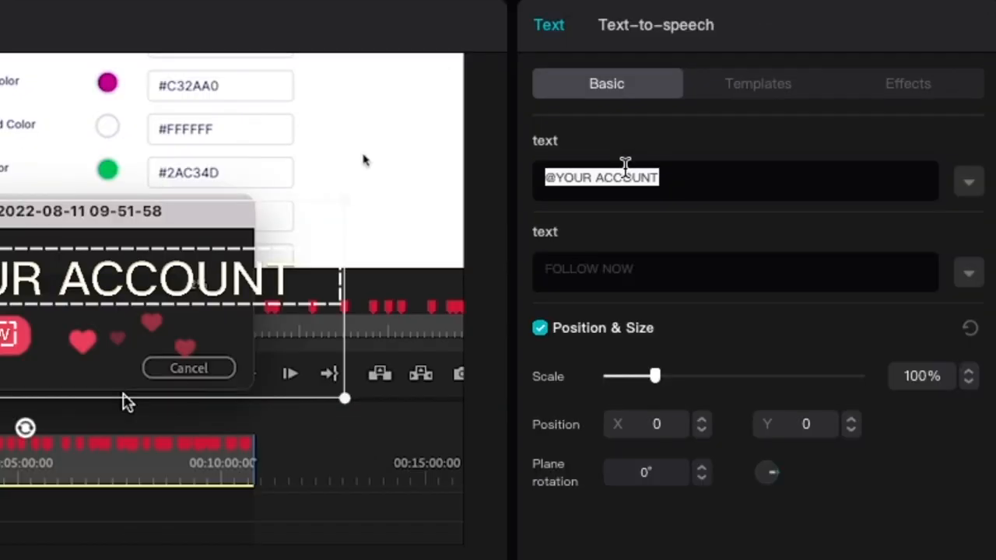
pyautogui.write('@alwayscreating.ca')
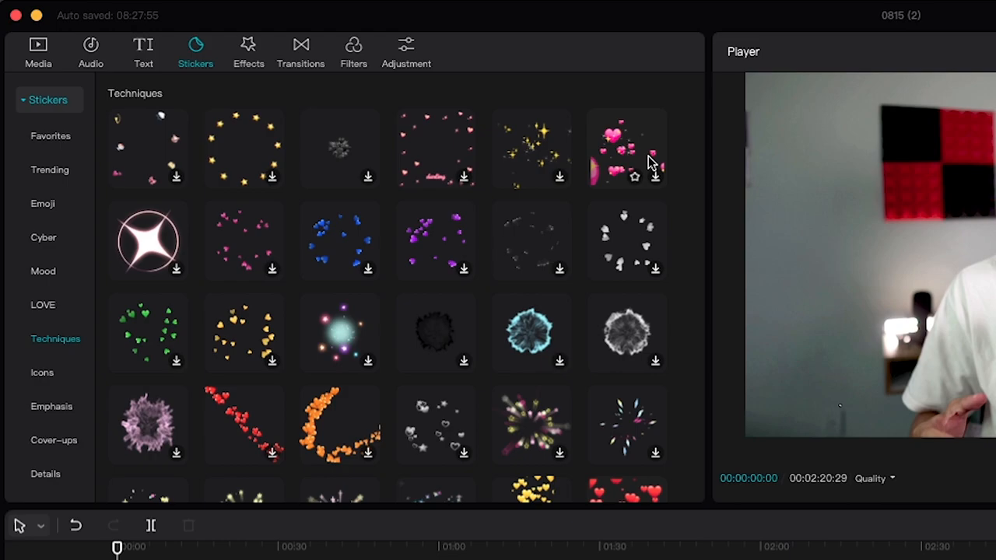
# Add the Metamorphosis video effect from the Effects collection to the timeline
pyautogui.click(301, 50)
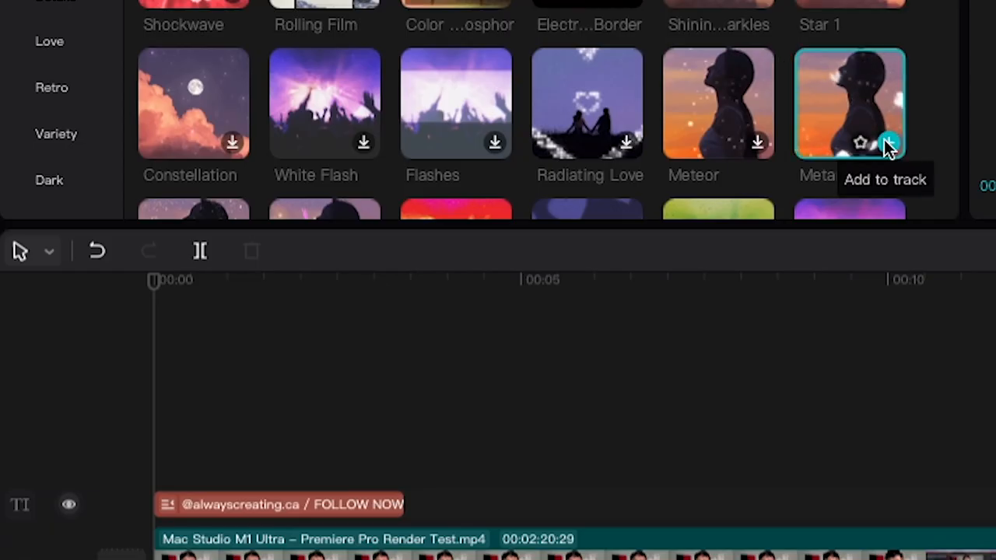
pyautogui.click(890, 143)
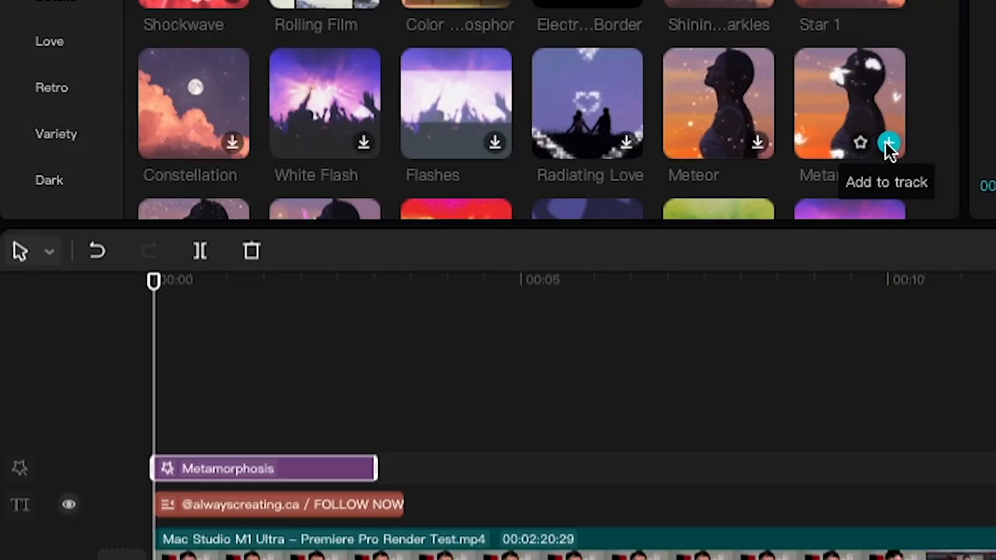
pyautogui.click(890, 144)
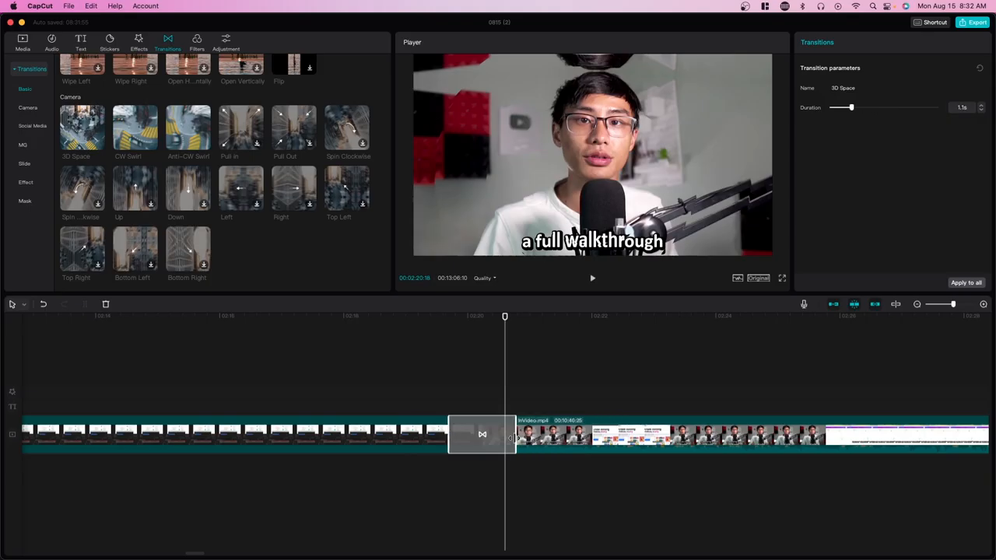
# Drag the 3D Space transition onto the junction between the two clips
pyautogui.moveTo(853, 107); pyautogui.dragTo(893, 108)
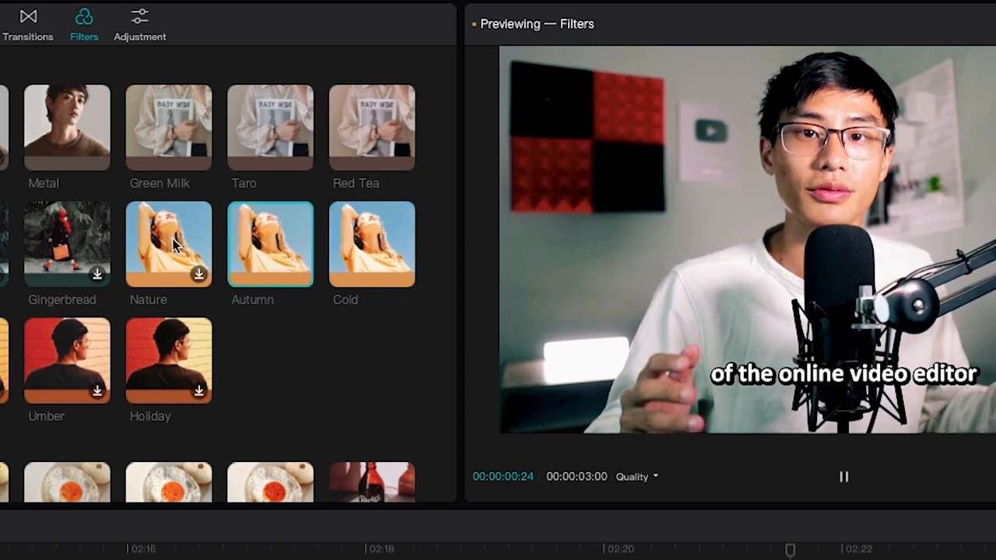
# Preview the Autumn filter, then add an Adjustment layer above the main clip
pyautogui.click(429, 19)
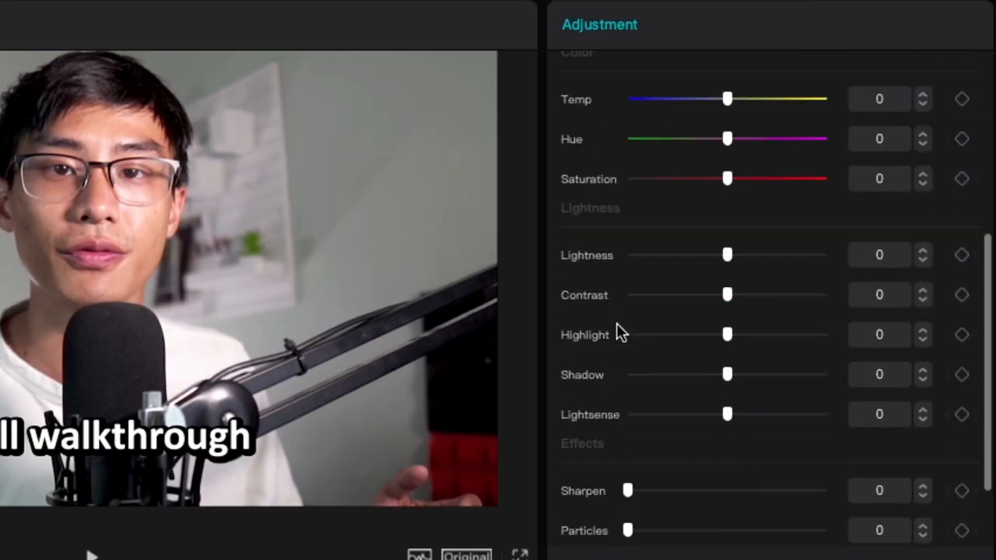
pyautogui.scroll(-3)
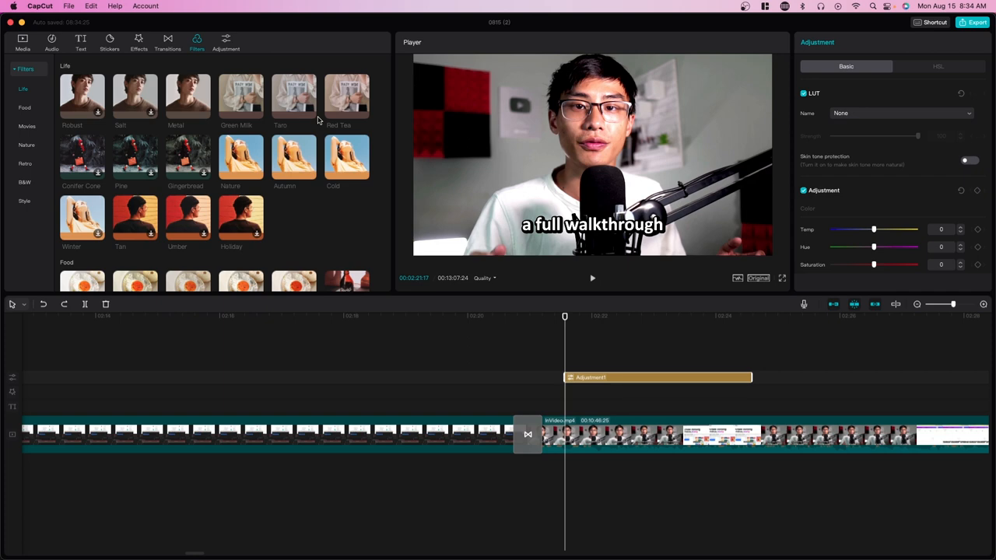
pyautogui.click(975, 22)
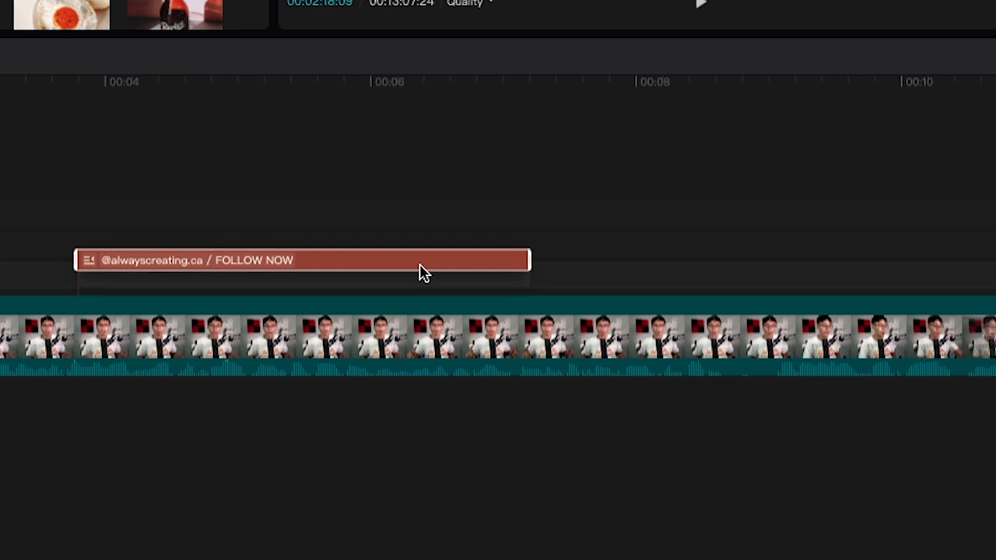
# Delete the text and Camera Shake layers and rotate the main clip a quarter turn
pyautogui.moveTo(302, 260); pyautogui.dragTo(688, 275)
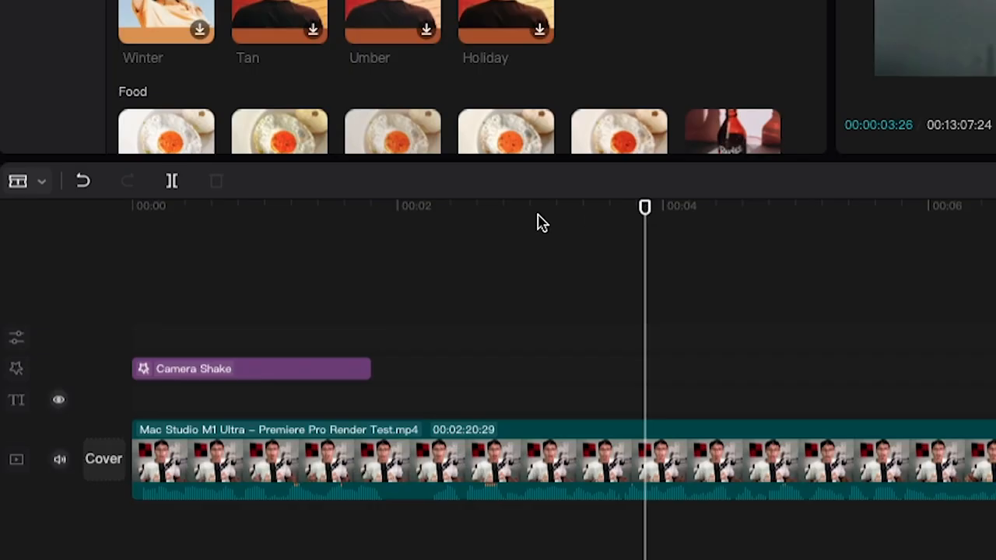
pyautogui.click(29, 180)
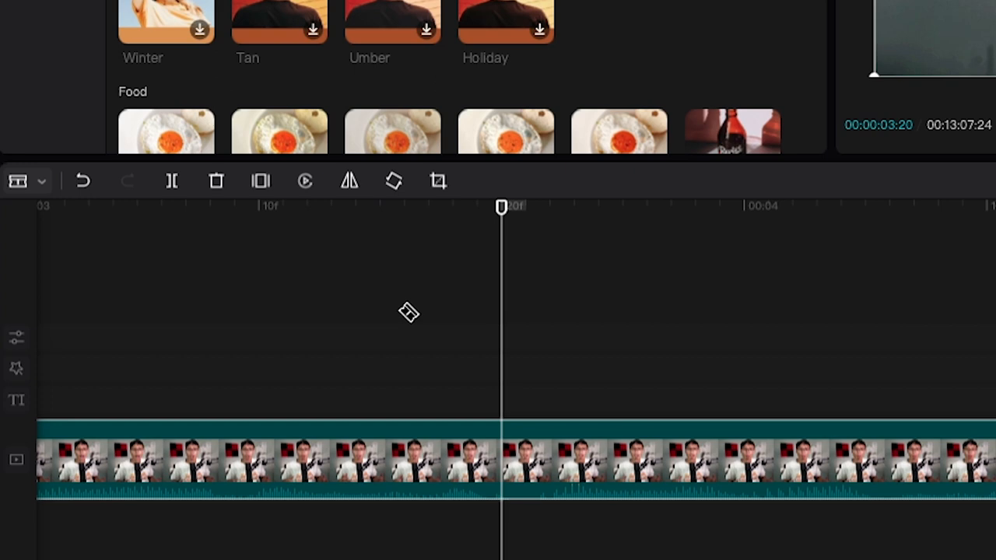
pyautogui.moveTo(171, 181)
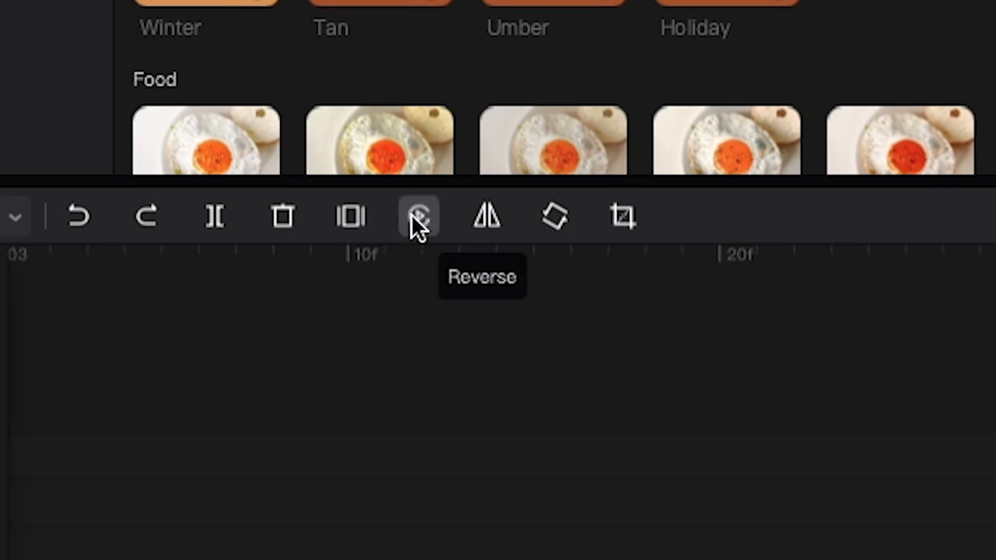
pyautogui.click(421, 217)
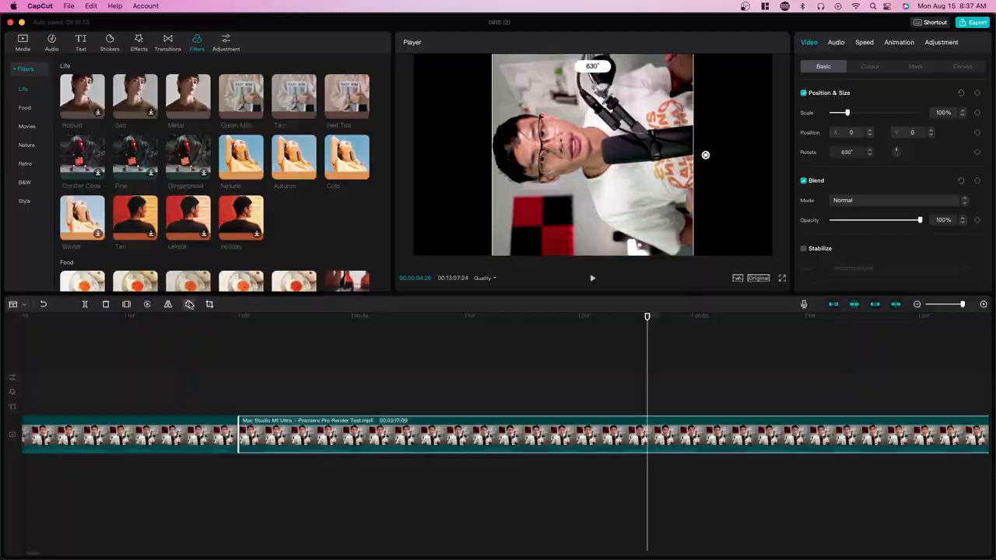
# Crop and straighten the Mac Studio clip back to its upright original framing
pyautogui.click(189, 304)
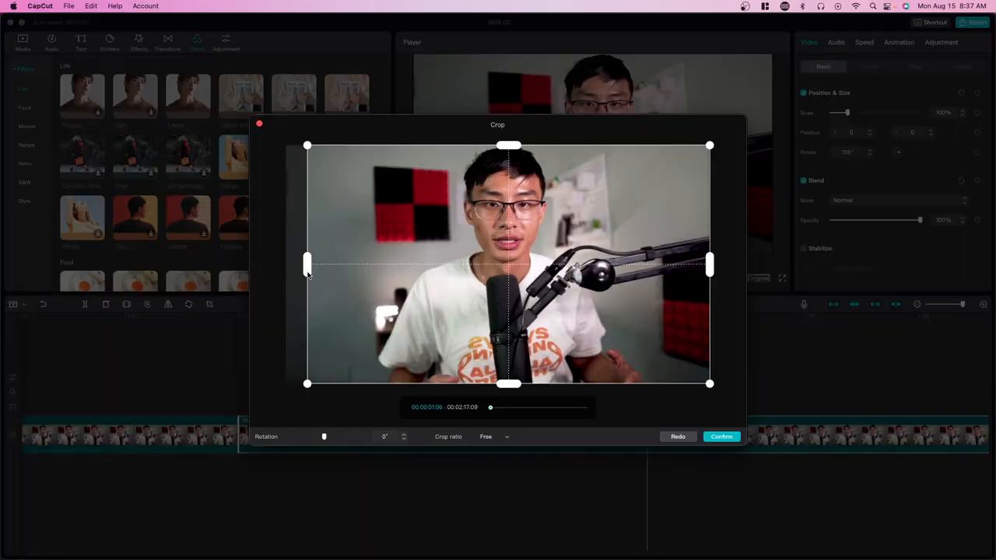
pyautogui.moveTo(309, 265); pyautogui.dragTo(287, 265)
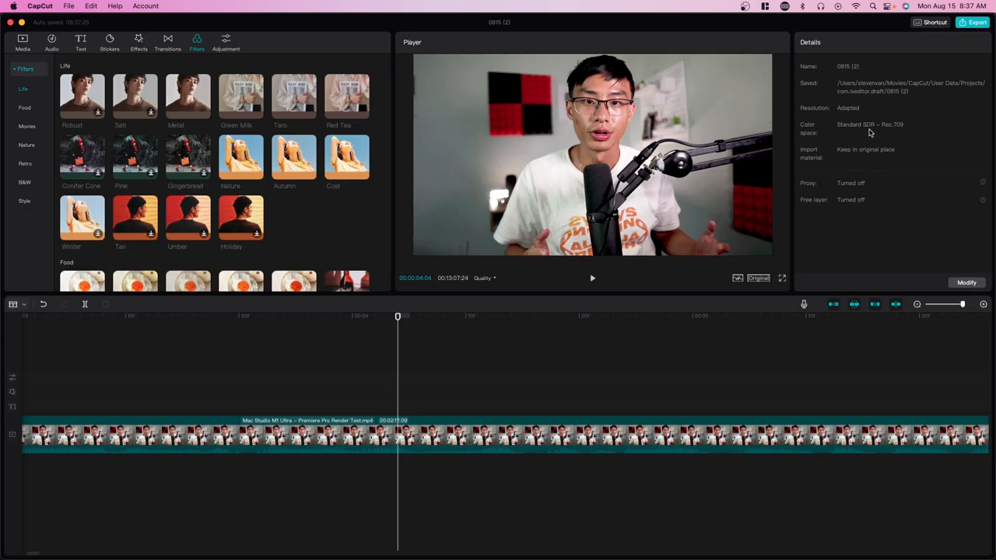
pyautogui.moveTo(912, 168)
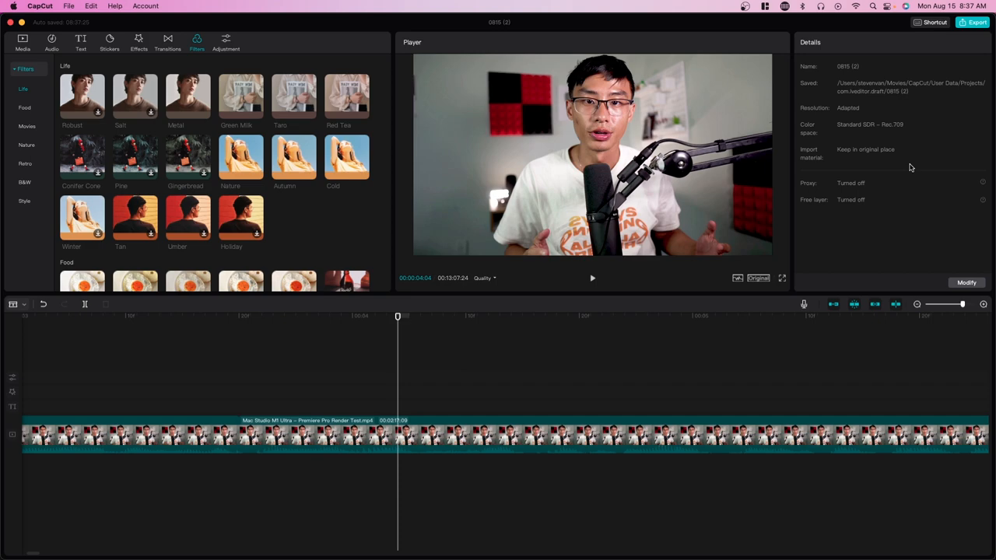
pyautogui.moveTo(900, 191)
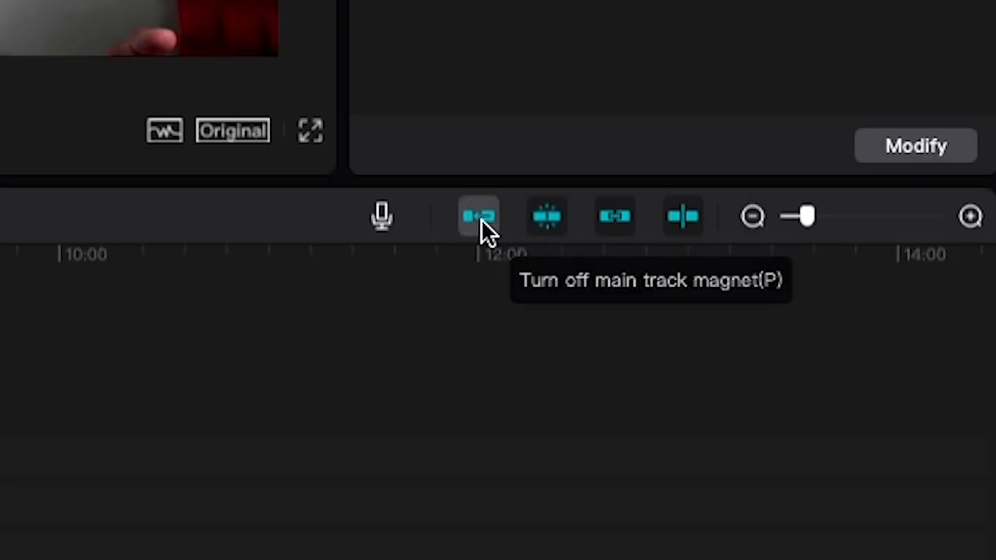
pyautogui.moveTo(547, 216)
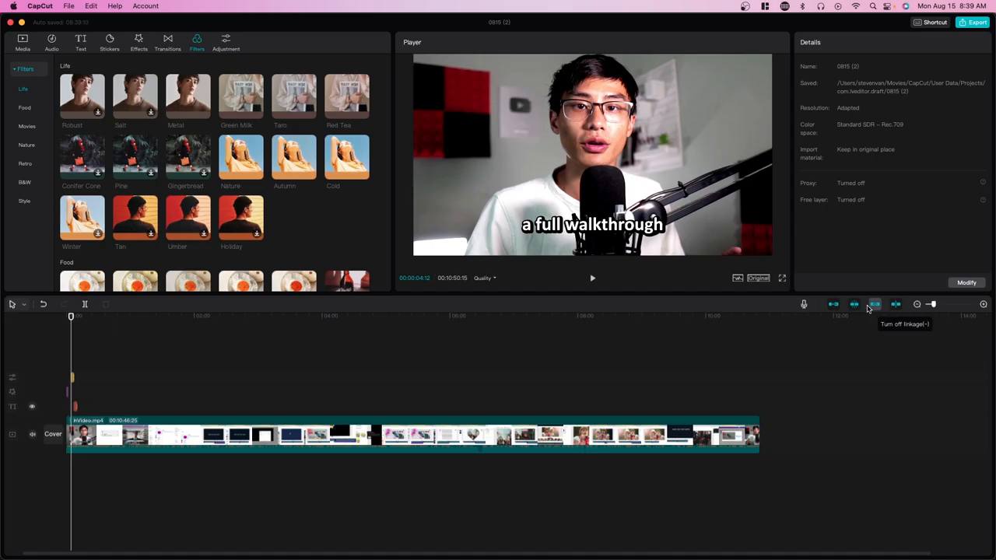
pyautogui.moveTo(118, 442)
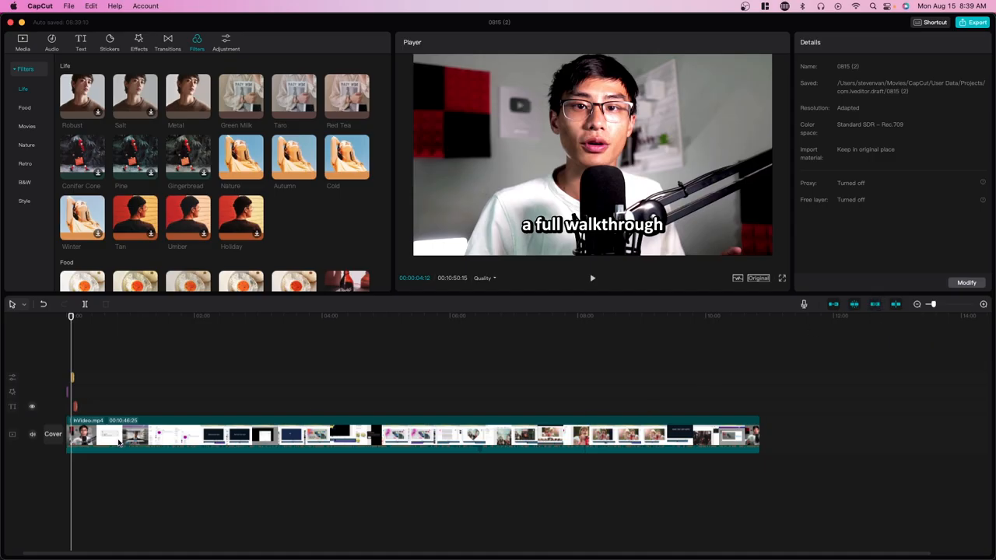
# Turn off linkage between clips on the timeline
pyautogui.click(288, 436)
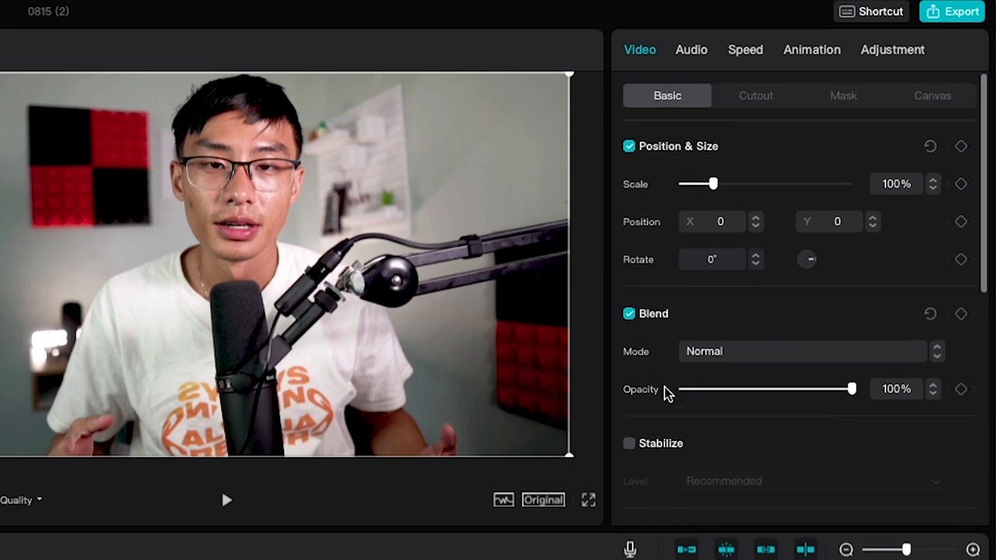
# Enable Facial beauty and Body reshaping at strength 50 for the walkthrough clip
pyautogui.moveTo(714, 184); pyautogui.dragTo(693, 184)
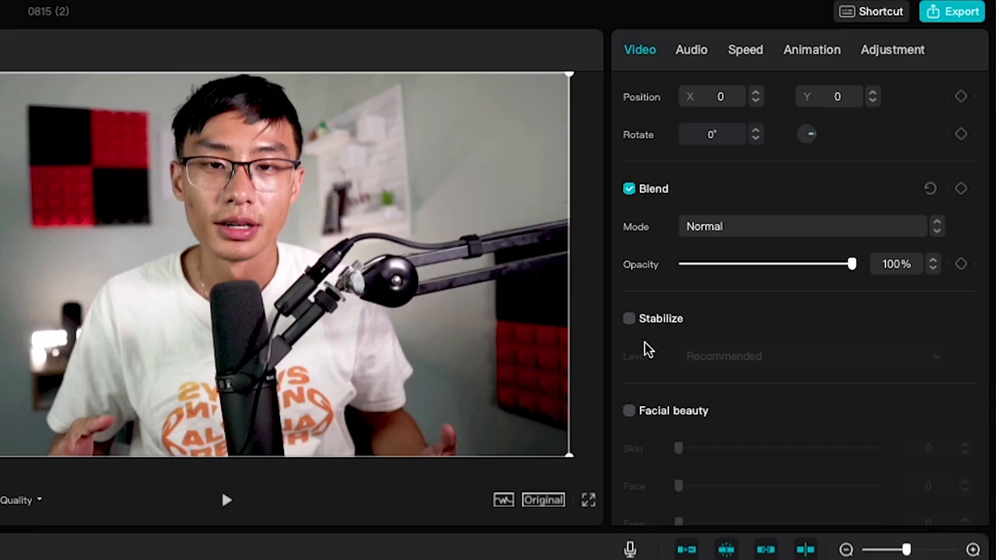
pyautogui.click(629, 318)
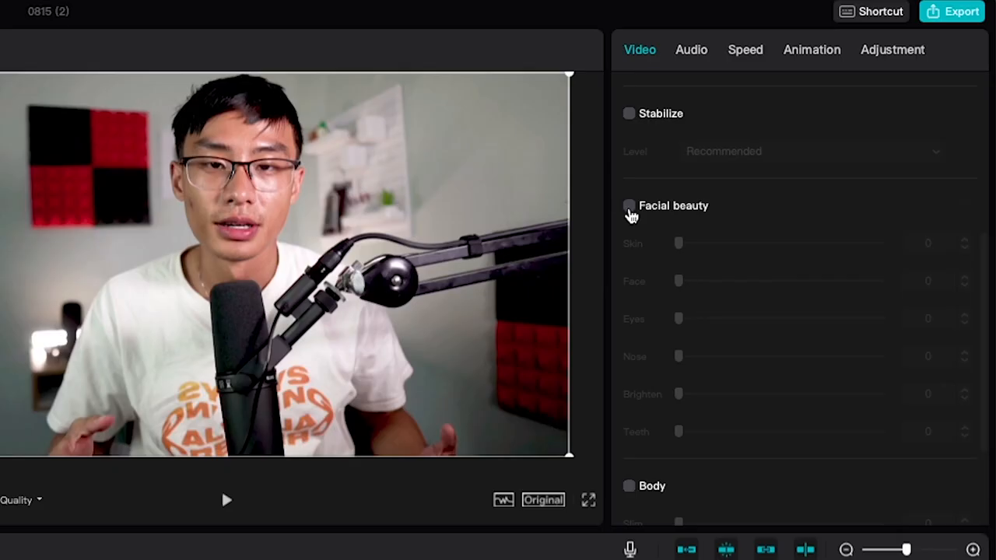
pyautogui.click(628, 206)
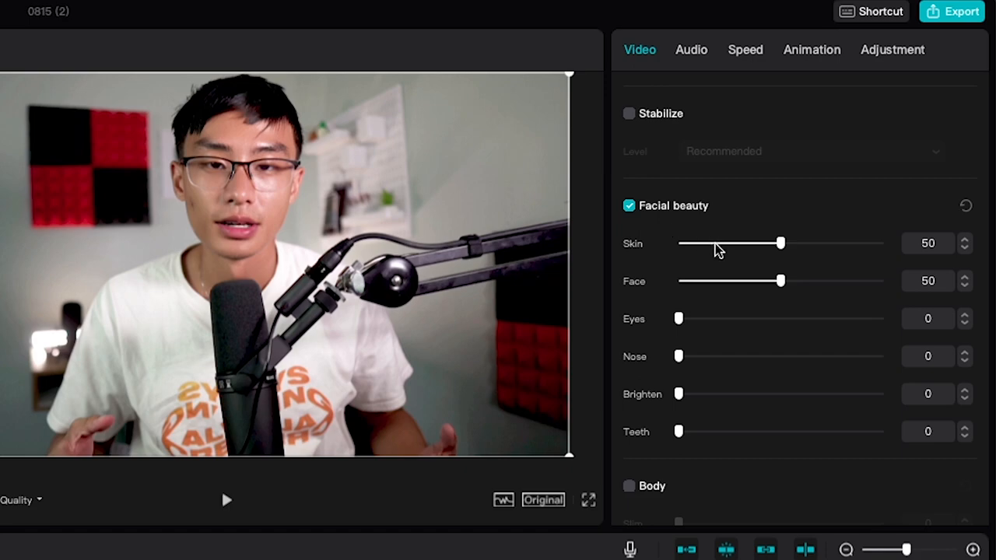
pyautogui.moveTo(782, 243); pyautogui.dragTo(713, 243)
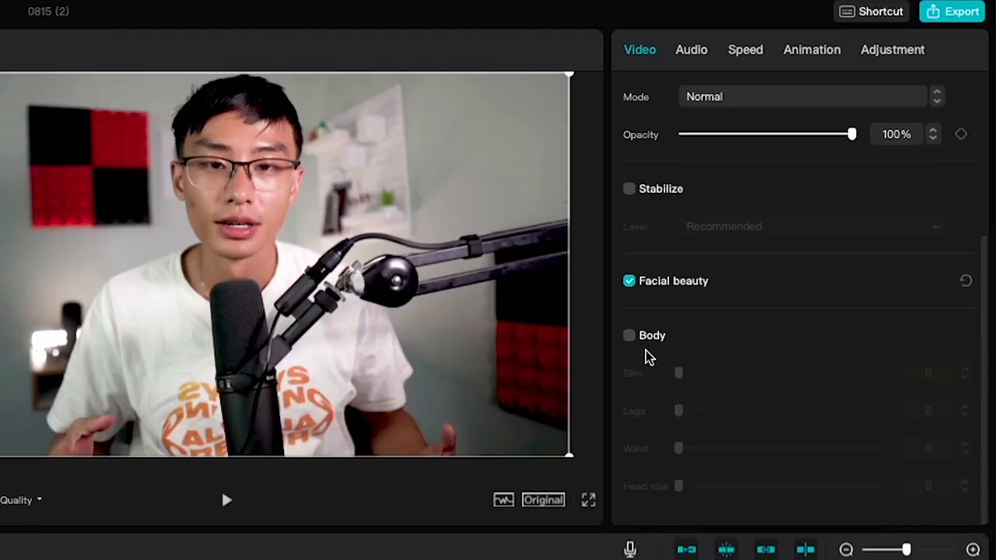
pyautogui.moveTo(345, 323)
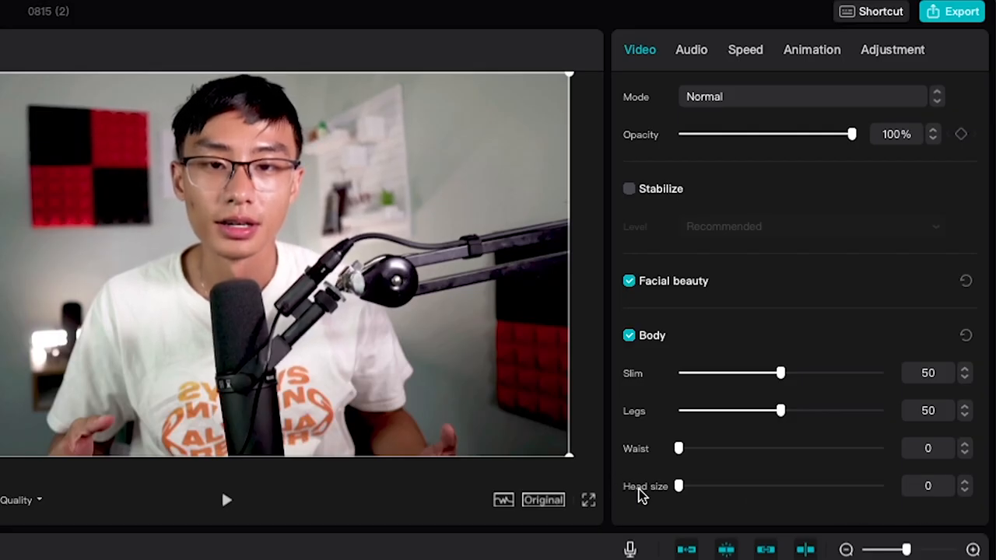
pyautogui.click(755, 95)
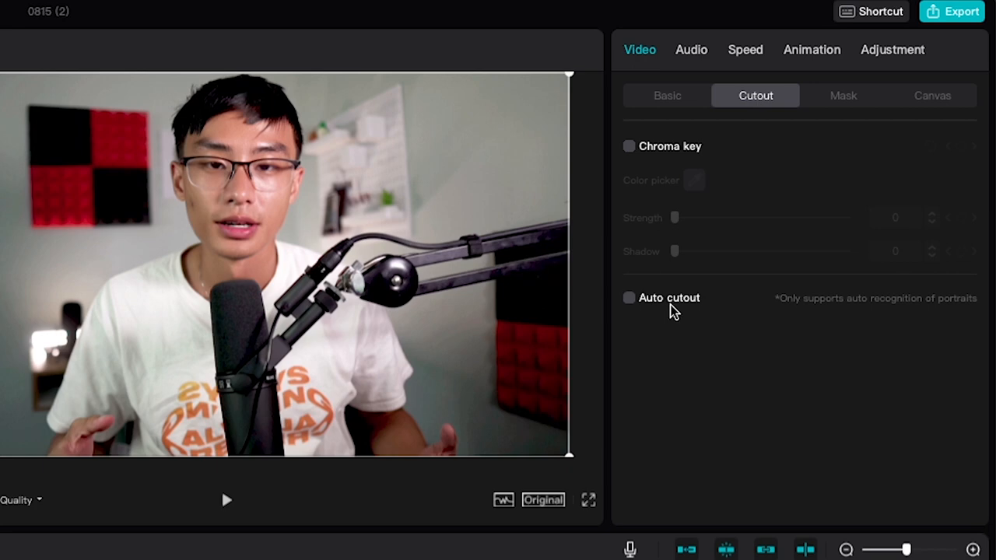
pyautogui.moveTo(654, 309)
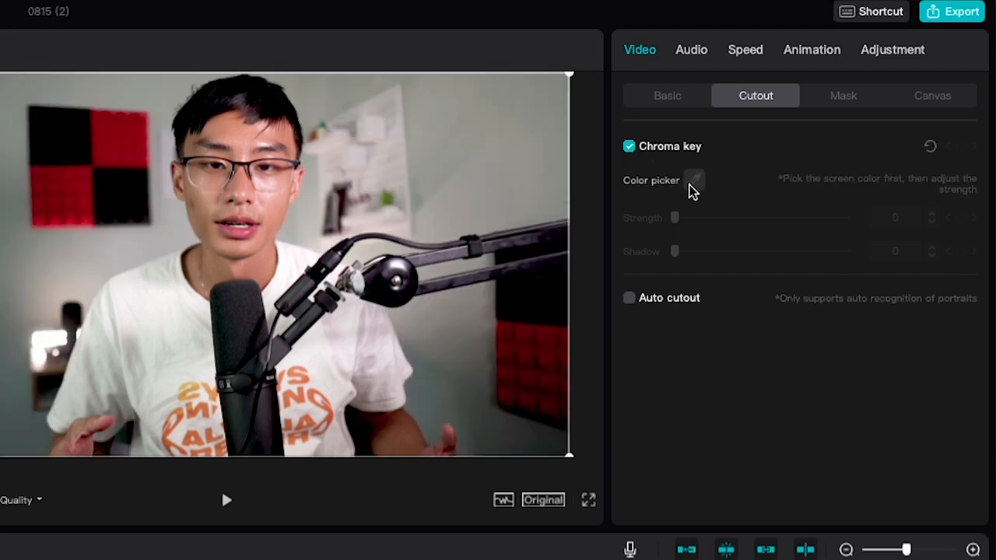
pyautogui.moveTo(693, 193)
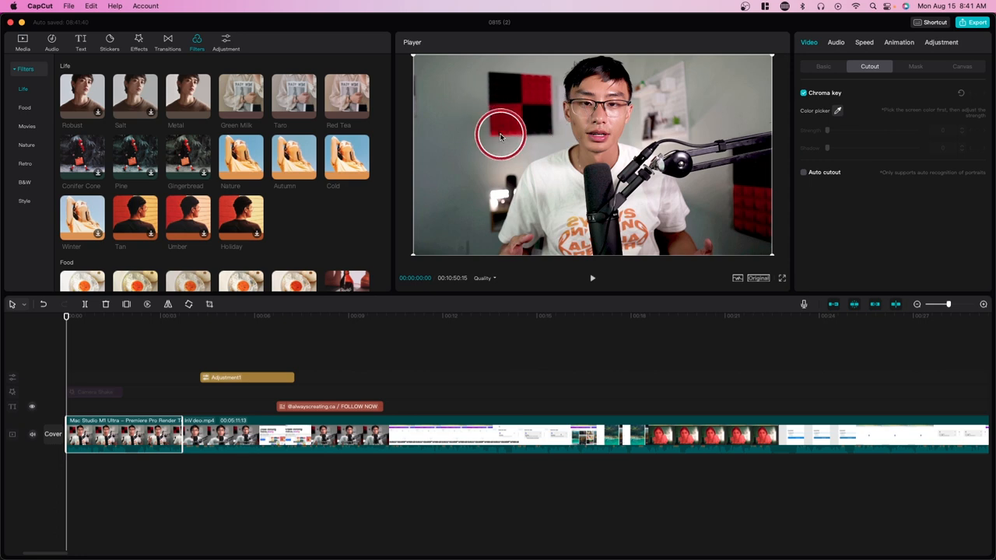
# Sample the red wall panel as the chroma key colour and test strengths between about 16 and 59
pyautogui.click(501, 134)
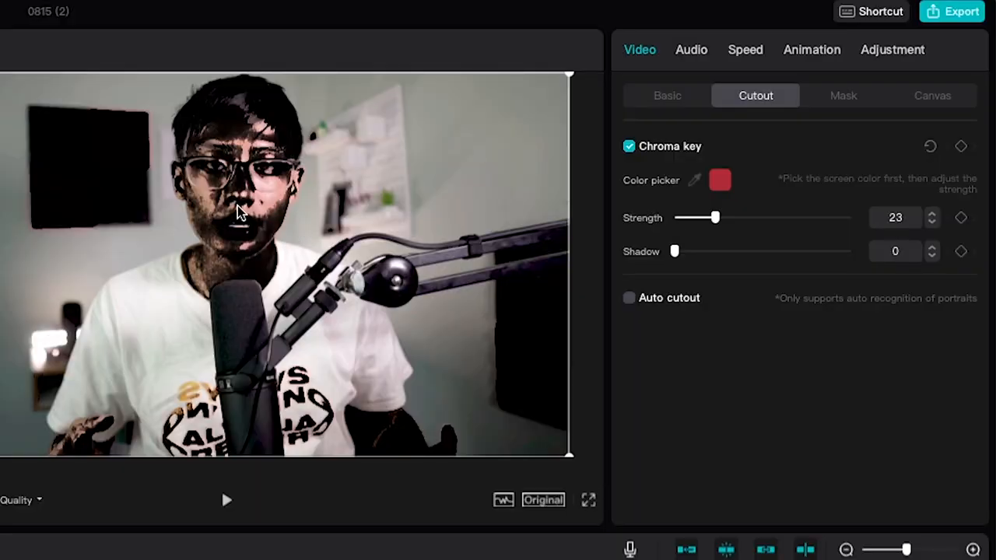
pyautogui.moveTo(738, 218); pyautogui.dragTo(708, 218)
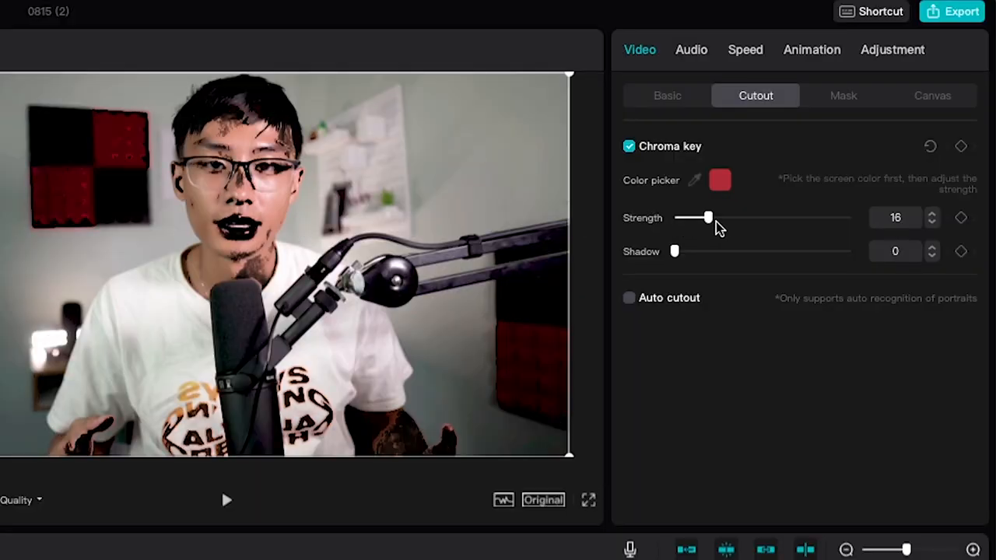
pyautogui.moveTo(706, 218); pyautogui.dragTo(762, 217)
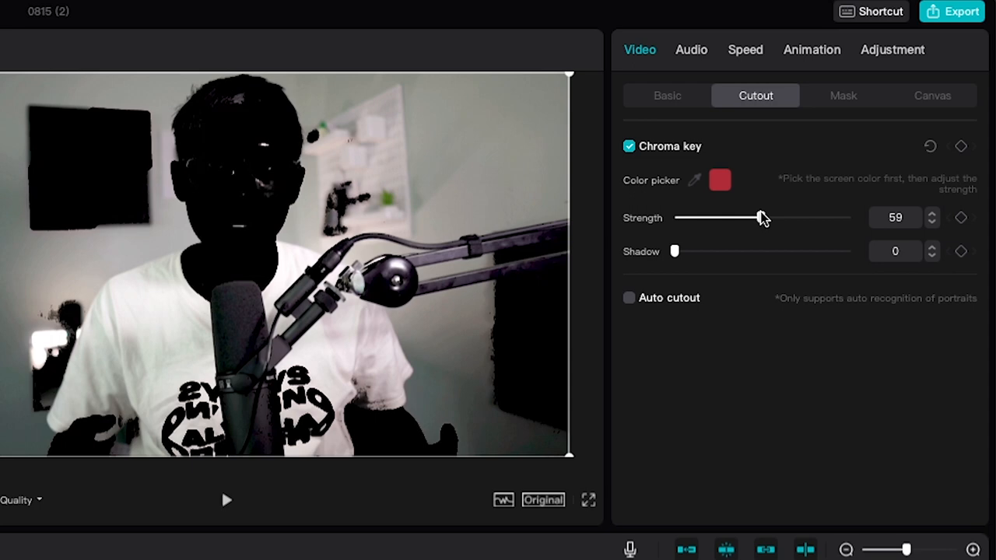
pyautogui.click(844, 95)
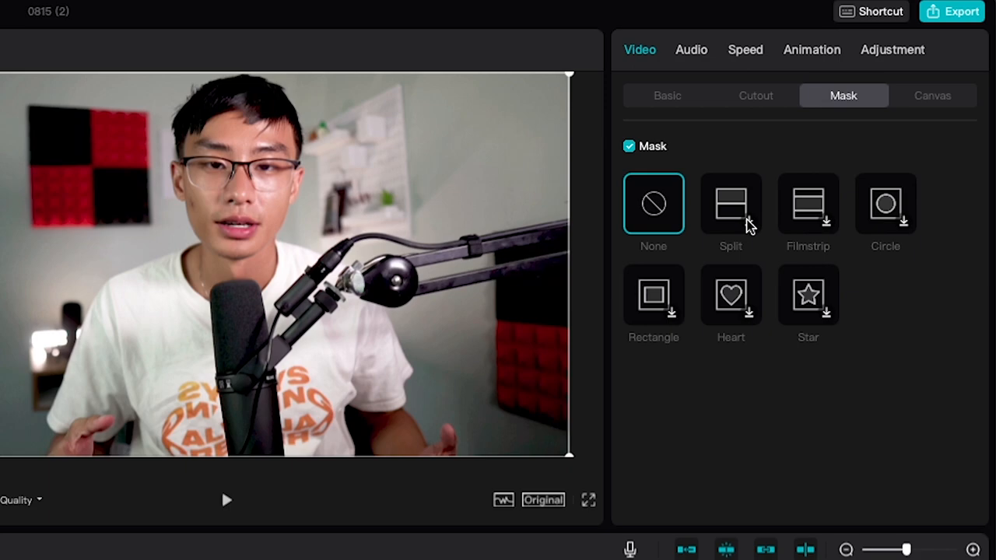
# Apply the Heart mask to the clip, then deselect it to reveal the project details
pyautogui.click(732, 294)
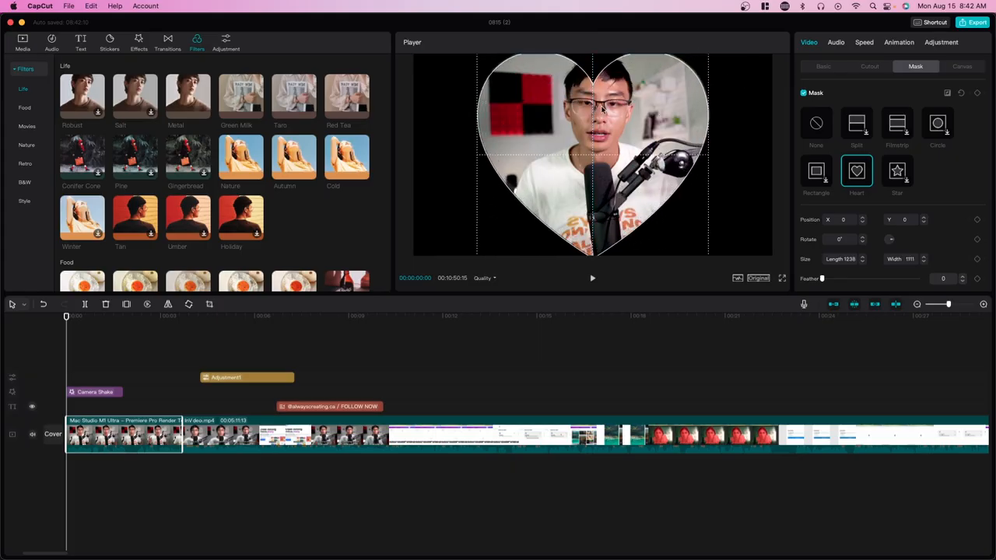
pyautogui.click(21, 39)
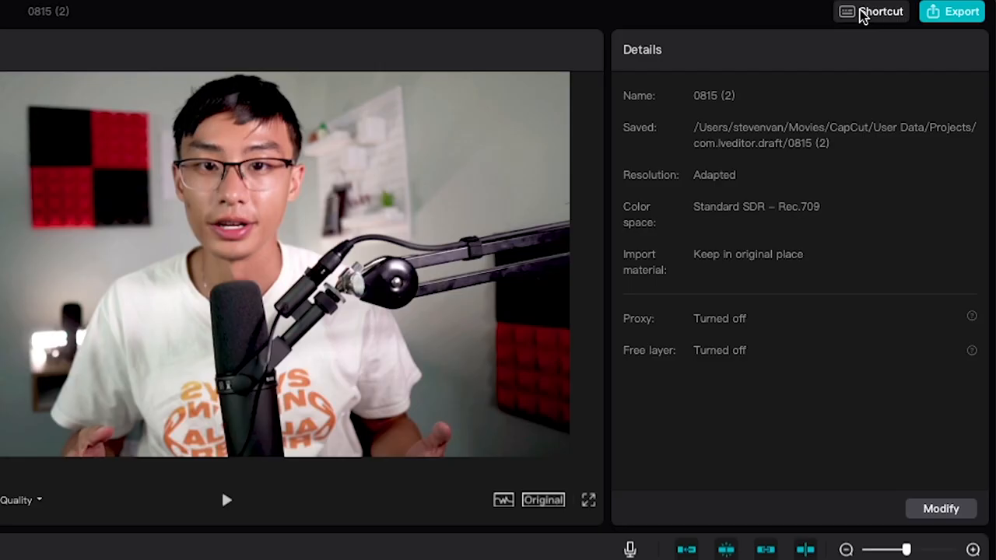
pyautogui.click(882, 11)
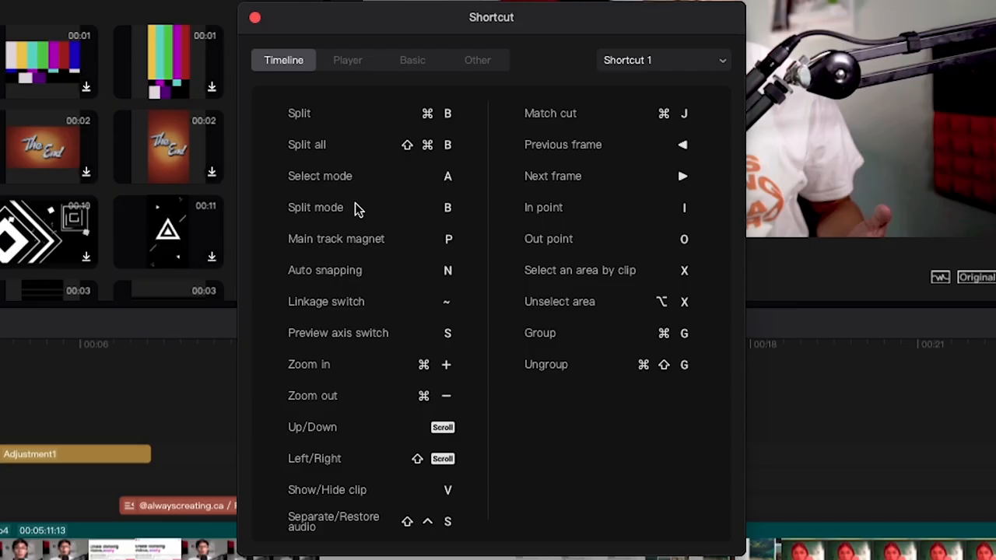
pyautogui.moveTo(248, 11)
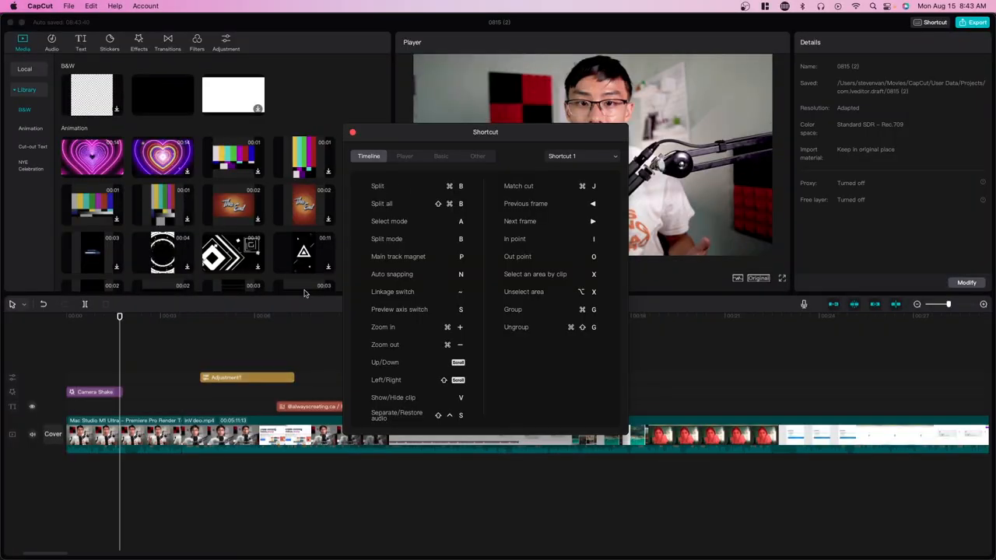
pyautogui.click(404, 155)
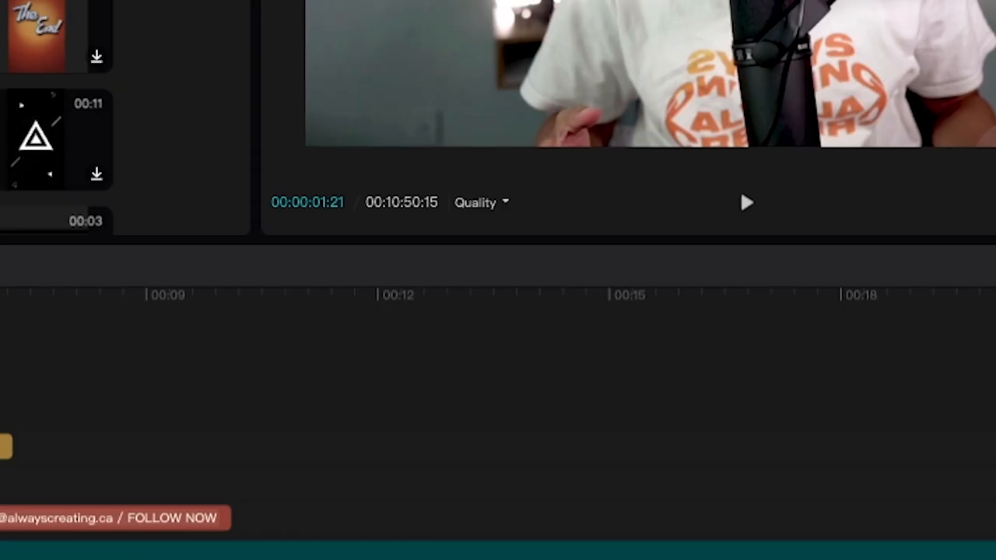
pyautogui.click(476, 202)
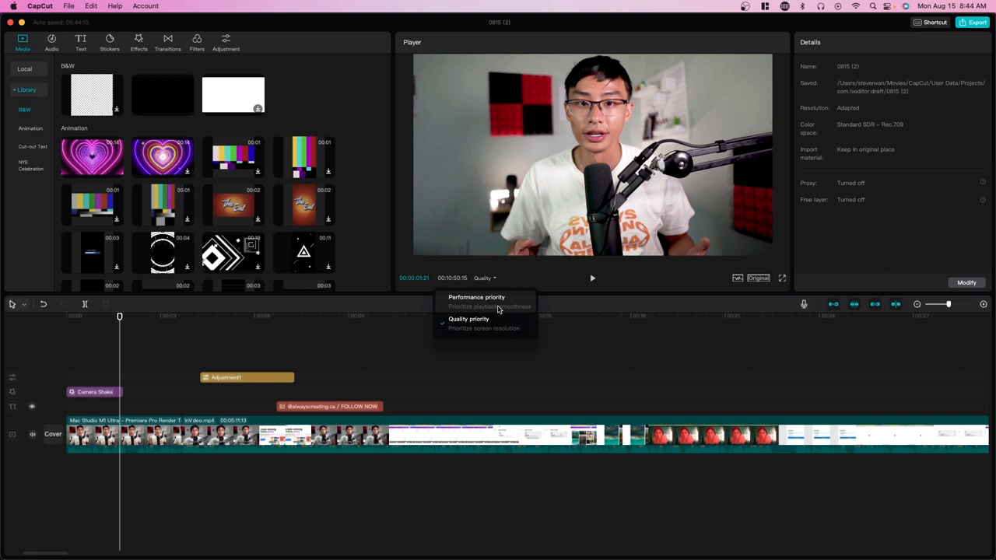
pyautogui.moveTo(470, 320)
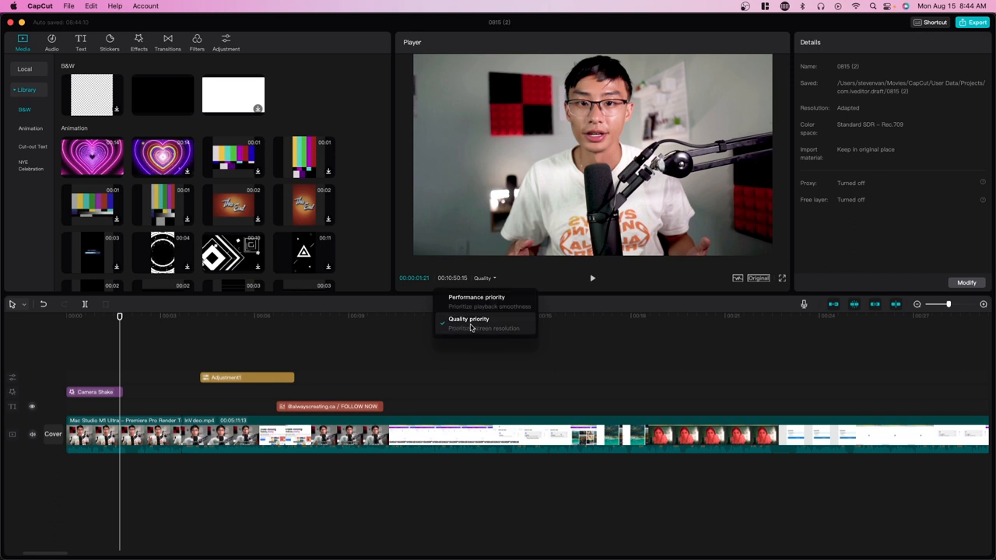
pyautogui.moveTo(482, 302)
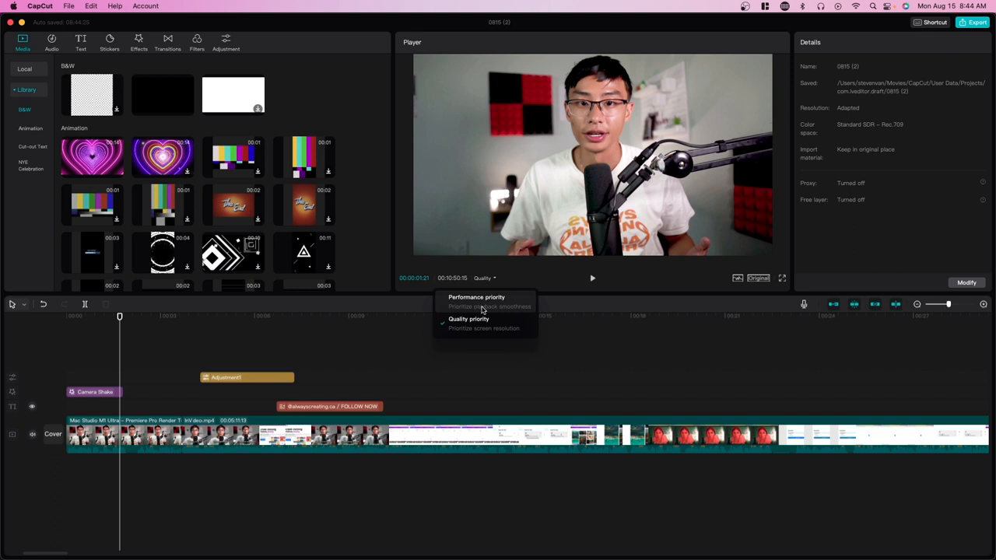
# Set the player's Quality to Performance priority for smoother preview playback
pyautogui.click(758, 277)
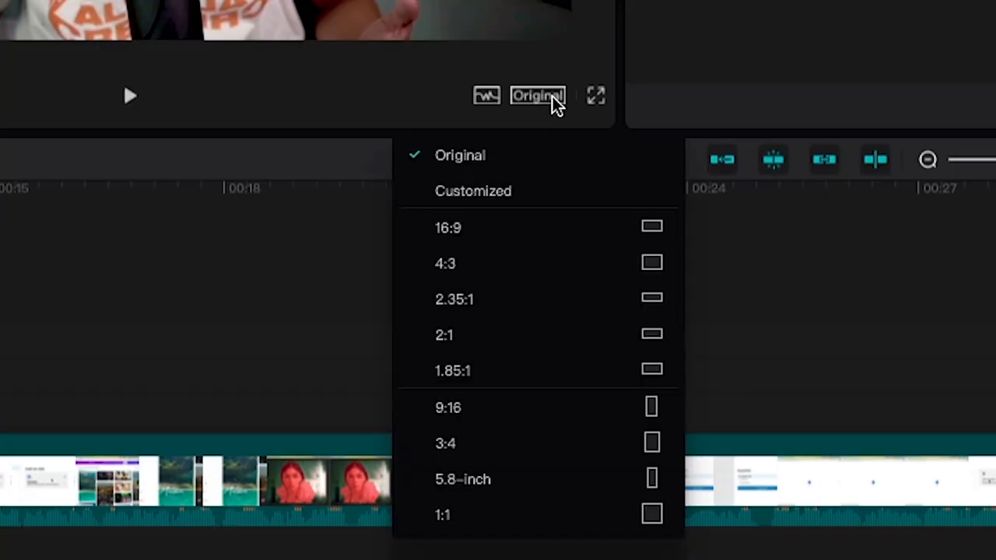
pyautogui.moveTo(545, 335)
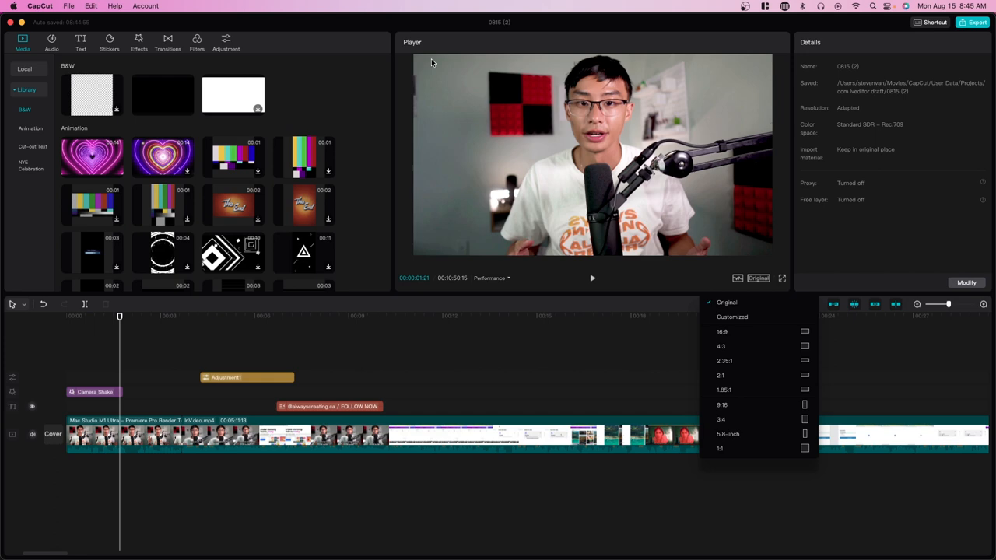
pyautogui.moveTo(745, 375)
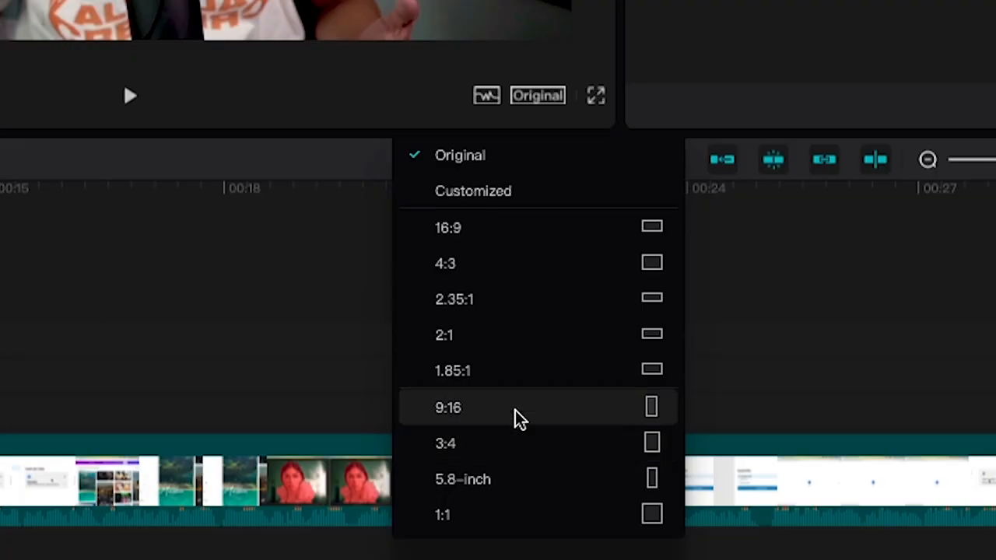
# Switch the canvas to 9:16 and scale the clip to about 331% to fill the vertical frame
pyautogui.click(448, 408)
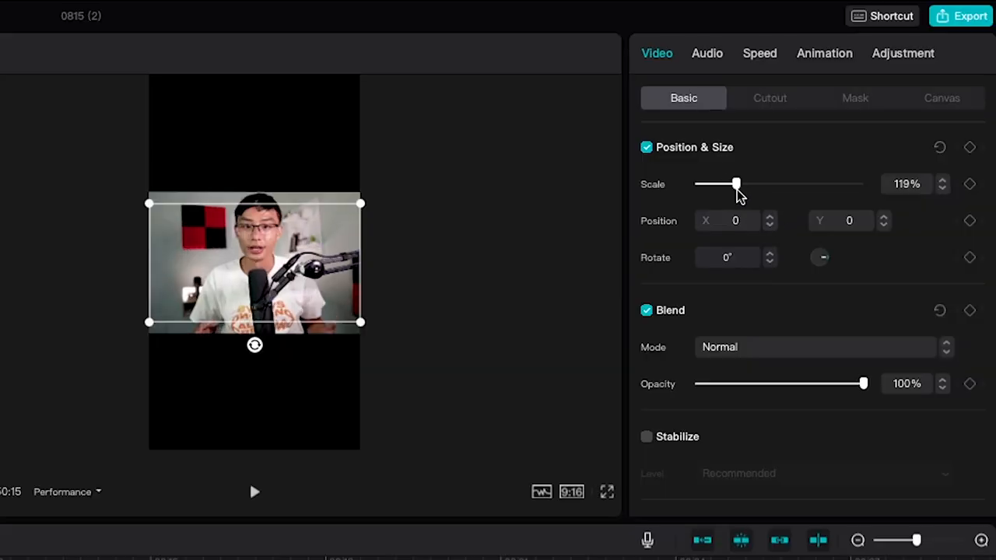
pyautogui.moveTo(737, 184); pyautogui.dragTo(806, 183)
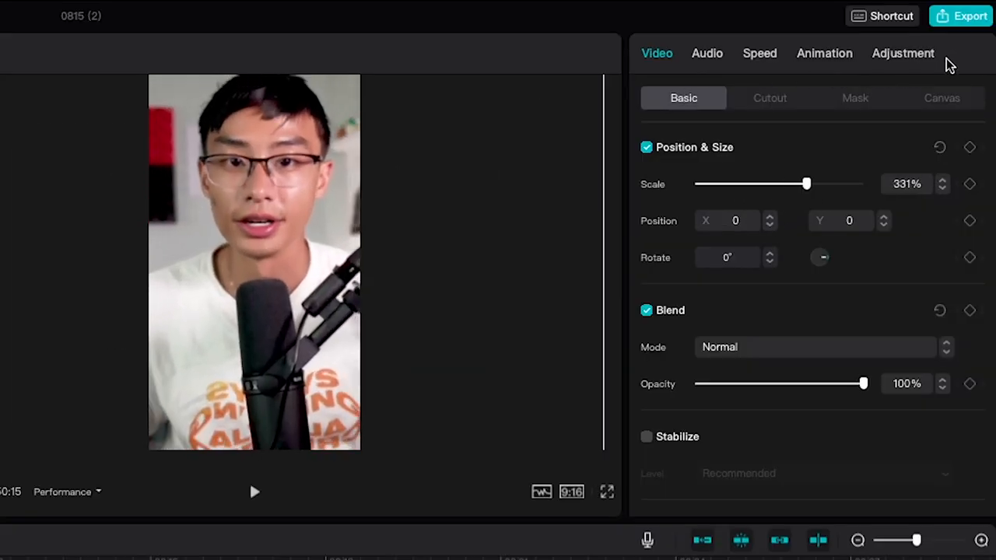
pyautogui.click(970, 15)
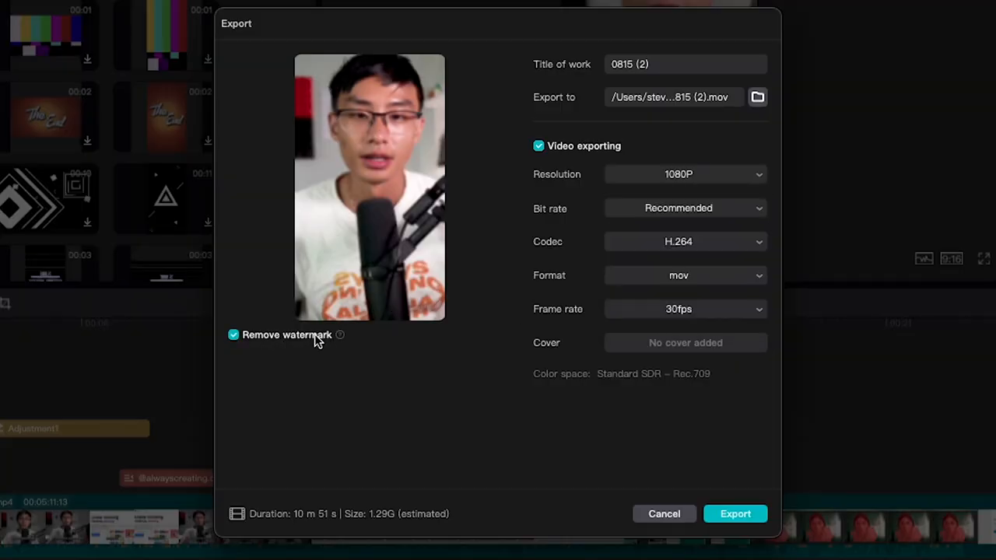
pyautogui.moveTo(281, 348)
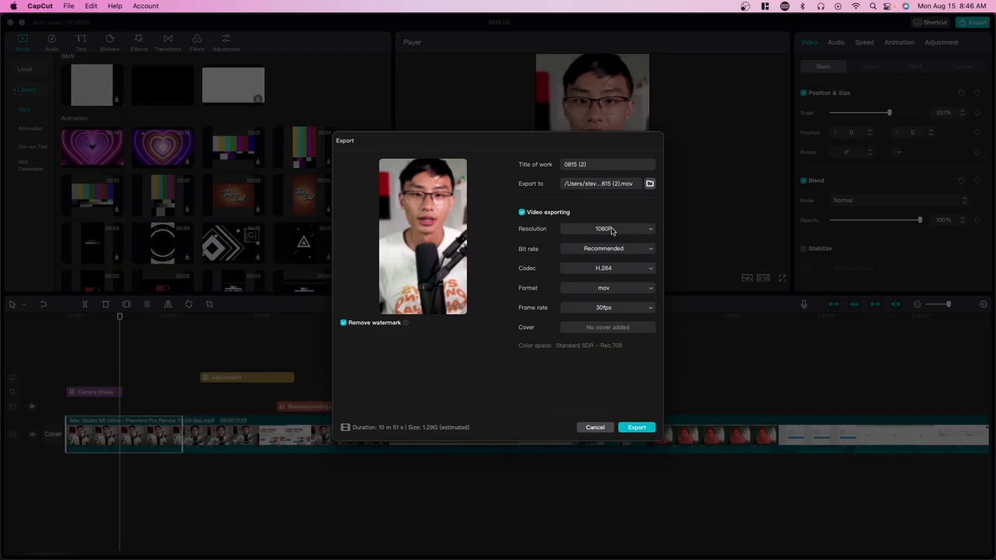
# Export the video at 4K resolution with Remove watermark kept checked
pyautogui.click(607, 227)
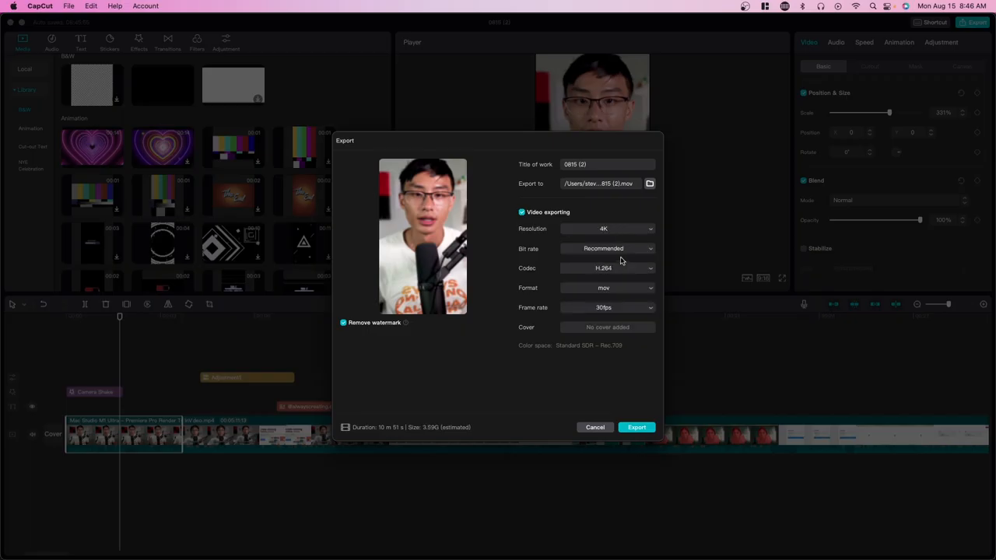
pyautogui.click(637, 426)
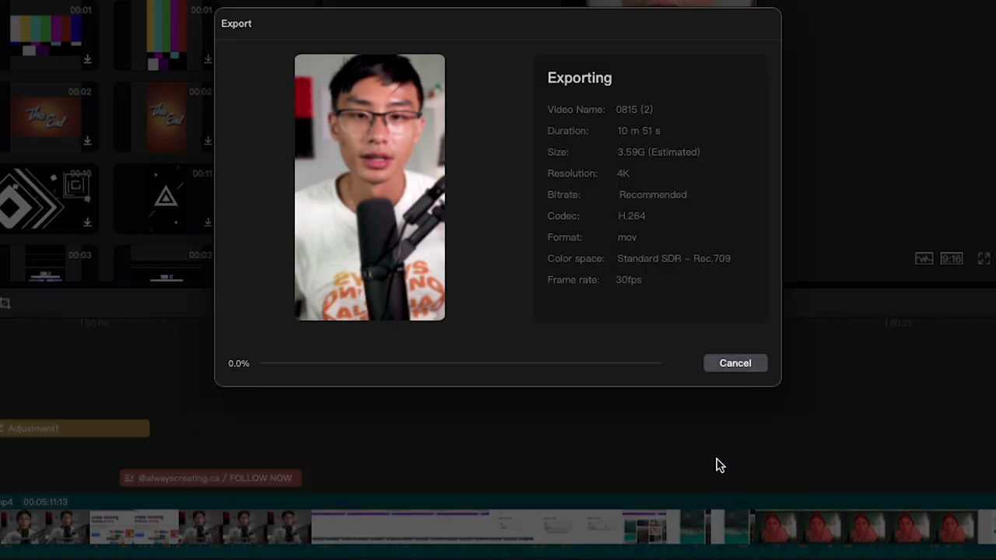